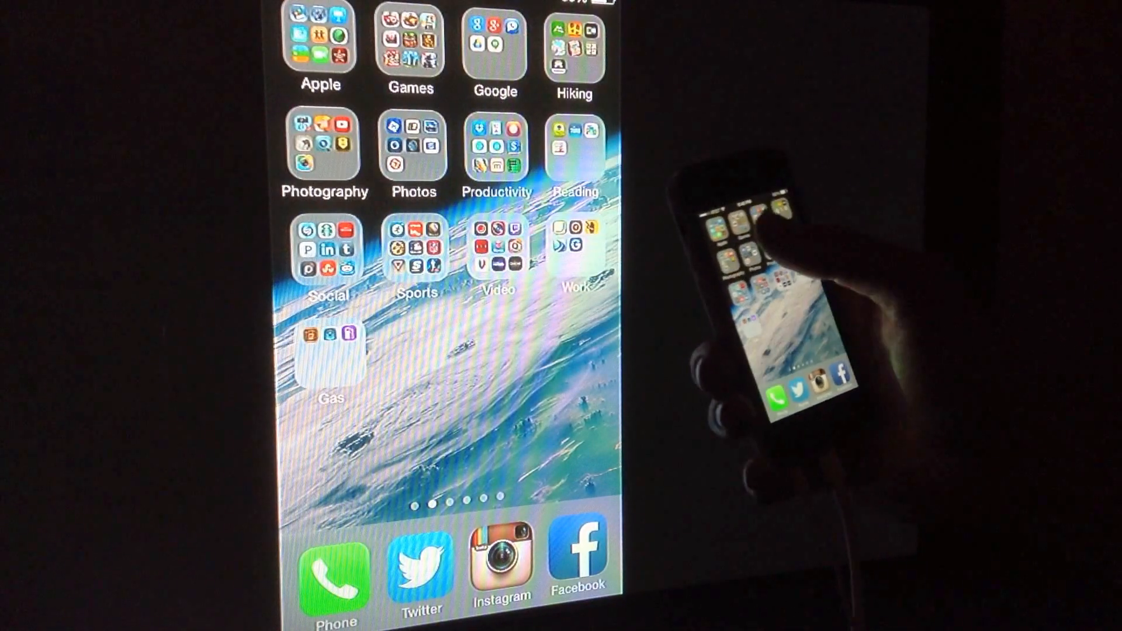
- Launch Numbers from the Apple folder and open a spreadsheet from the gallery
{"action": "left_click", "coordinate": [320, 44]}
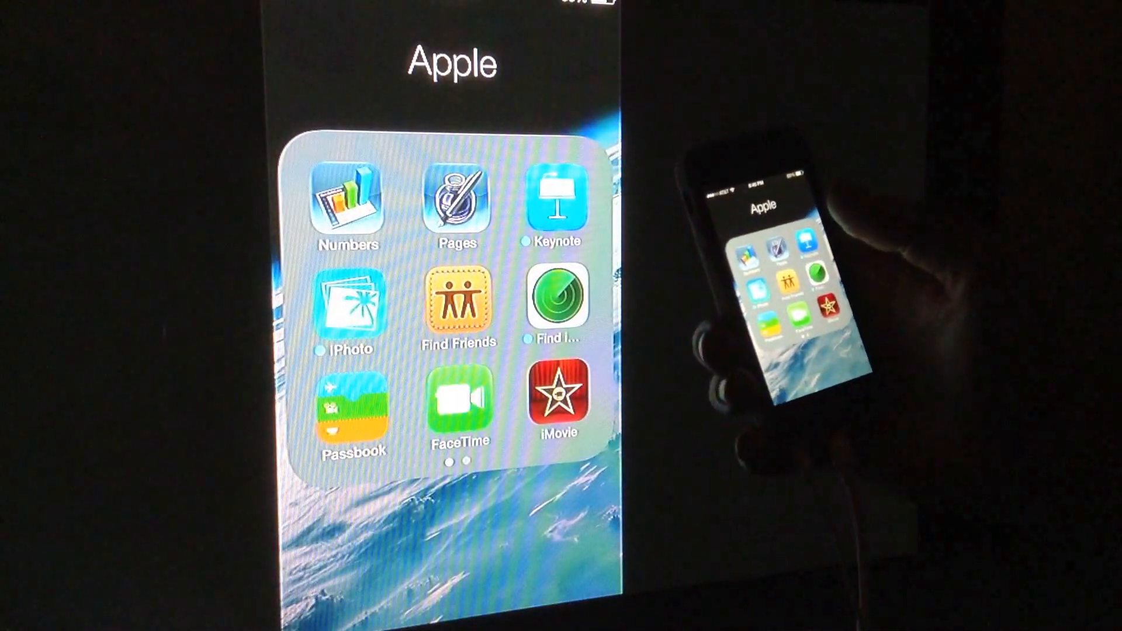
{"action": "left_click", "coordinate": [346, 201]}
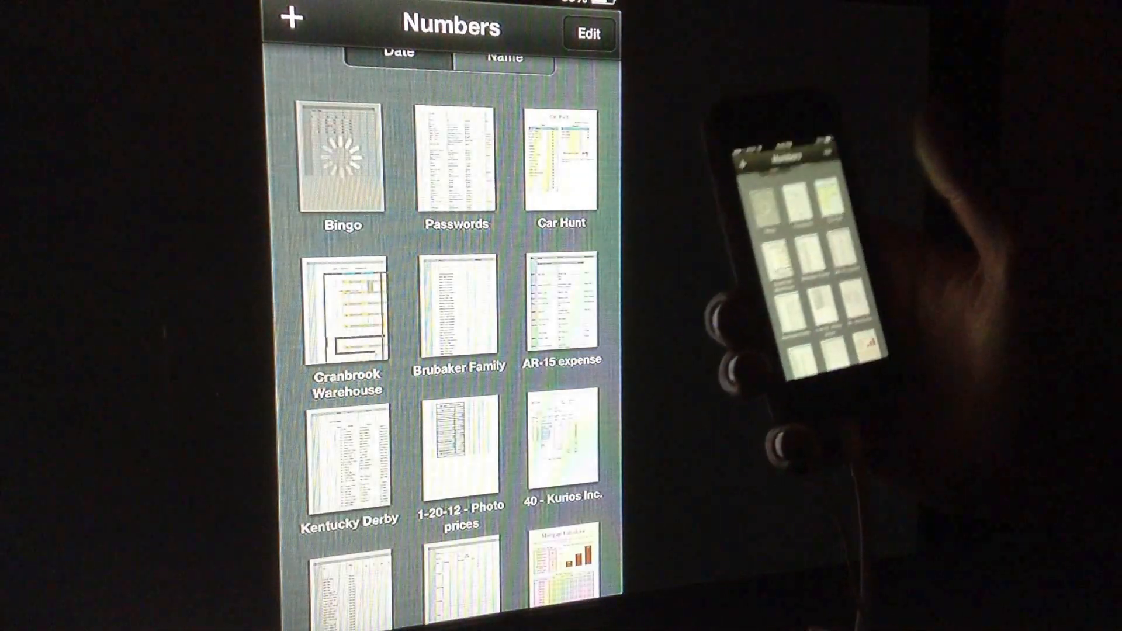
{"action": "left_click", "coordinate": [343, 165]}
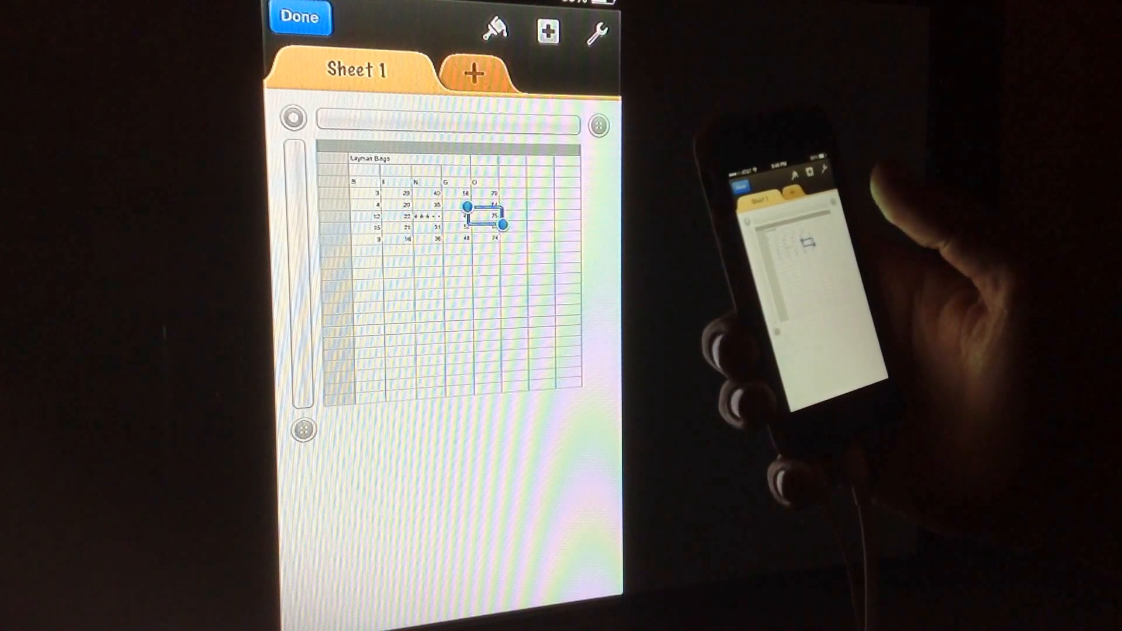
- Select the cell containing 22 in the Layman Bags table, then finish editing
{"action": "left_click", "coordinate": [494, 215]}
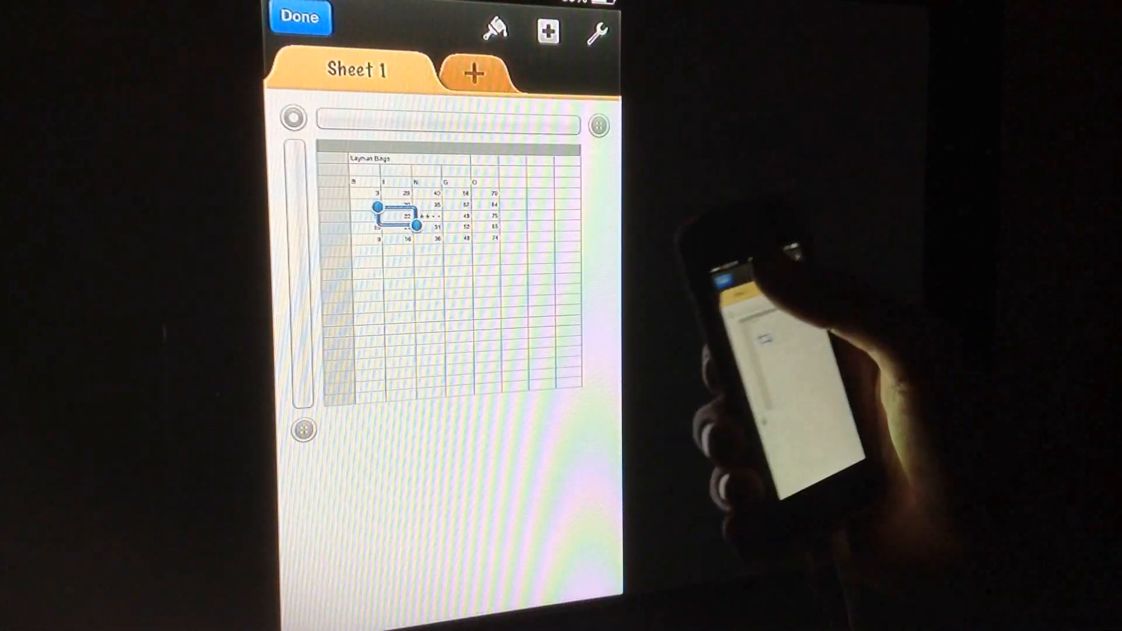
{"action": "left_click", "coordinate": [298, 16]}
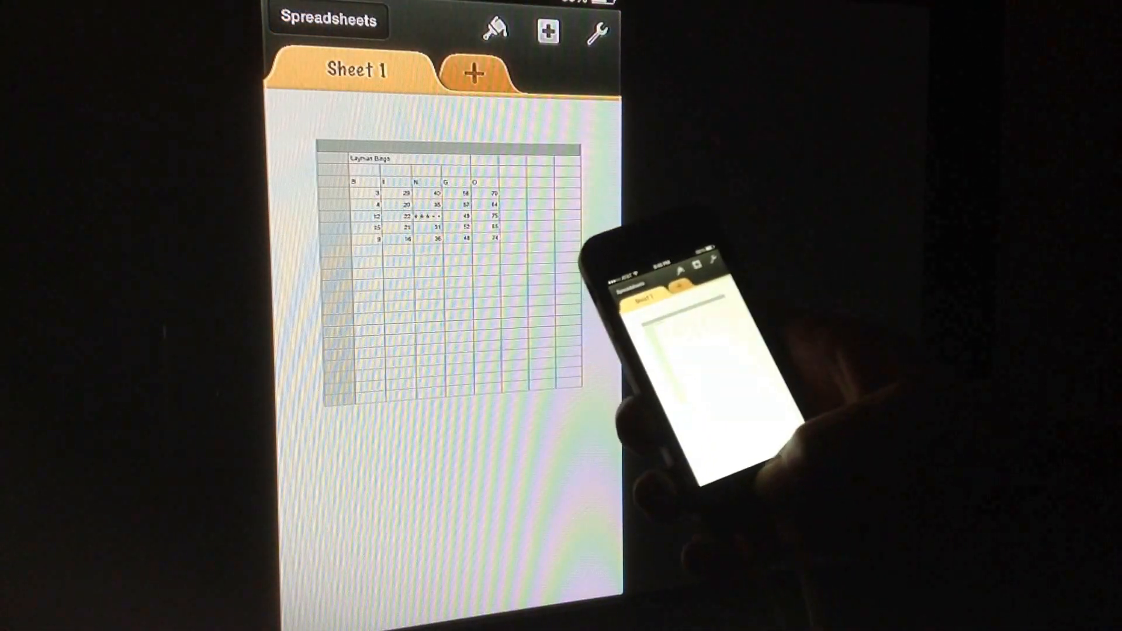